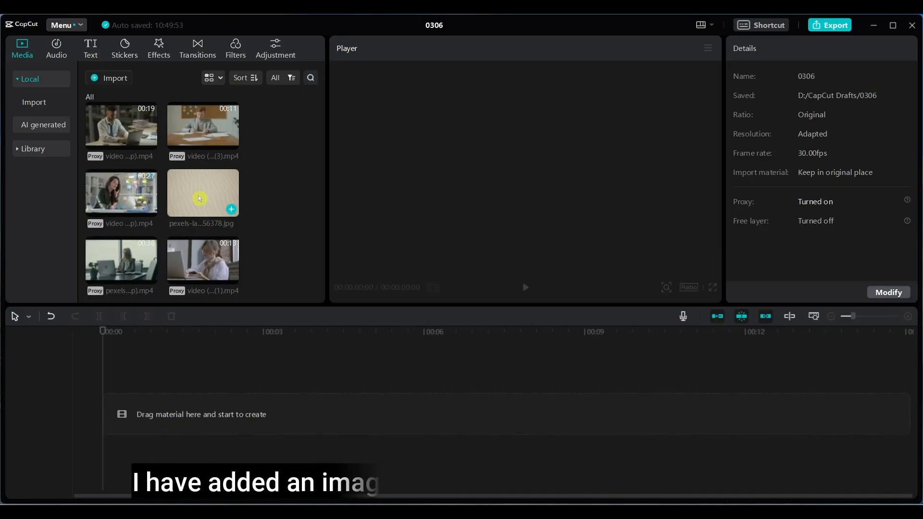
Place the sand image on the timeline and lengthen it to 7 seconds
click(203, 193)
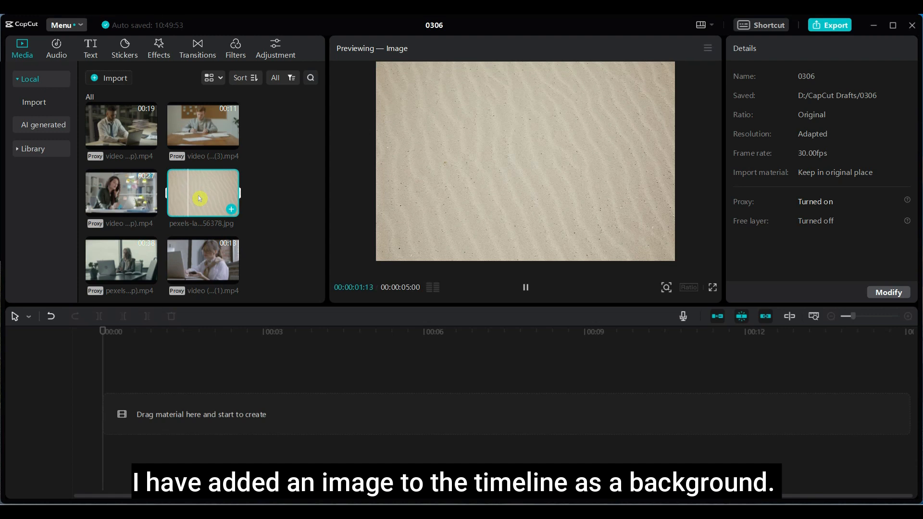
drag(202, 193, 235, 416)
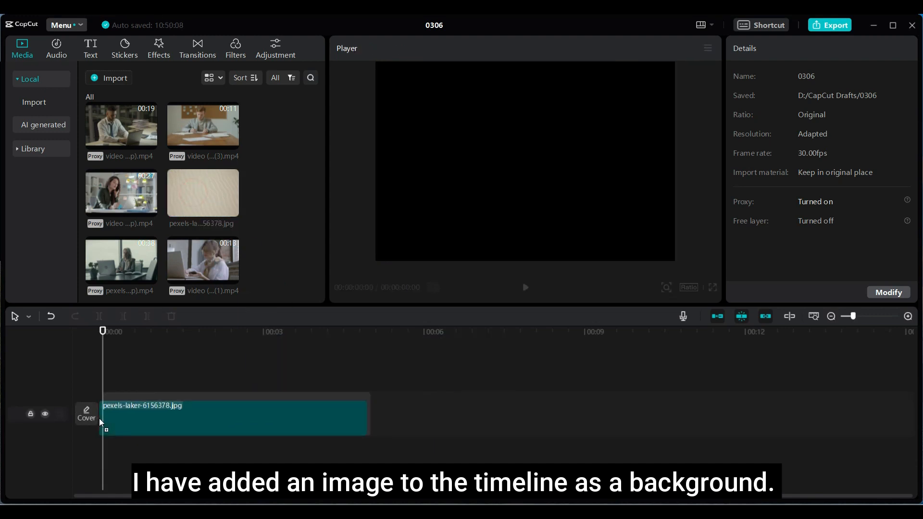
click(236, 416)
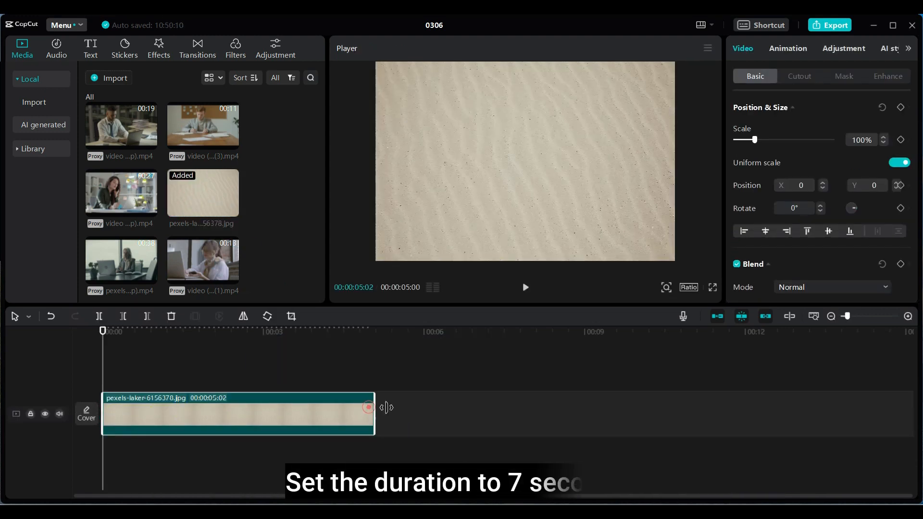
drag(383, 407, 477, 408)
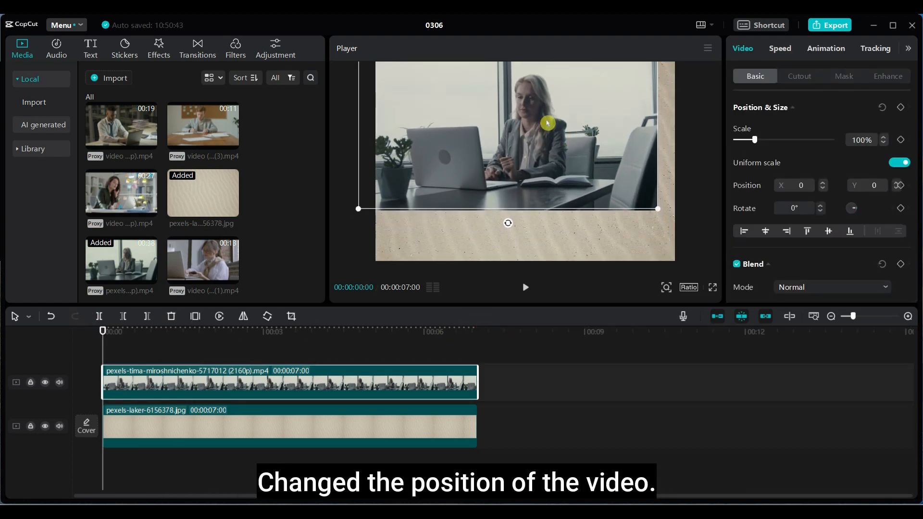
Move the office video upward and crop it with a Circle mask
drag(546, 122, 610, 200)
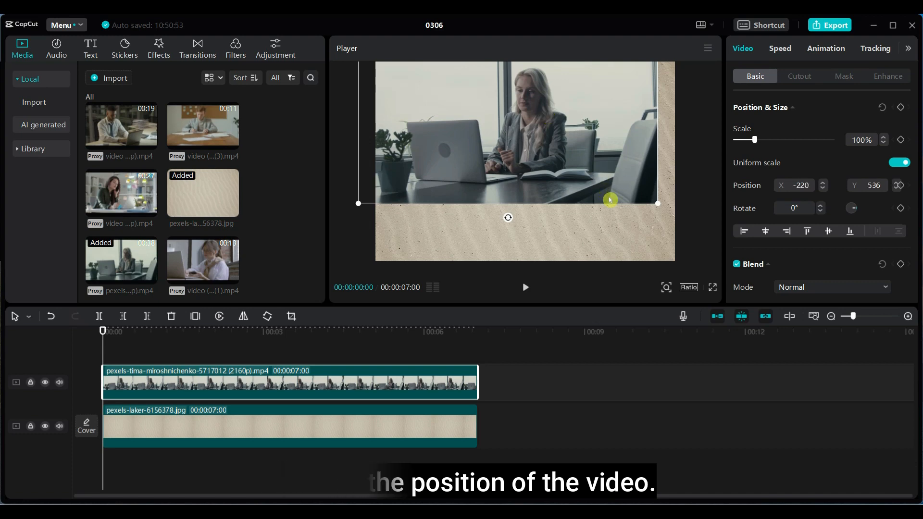
click(844, 75)
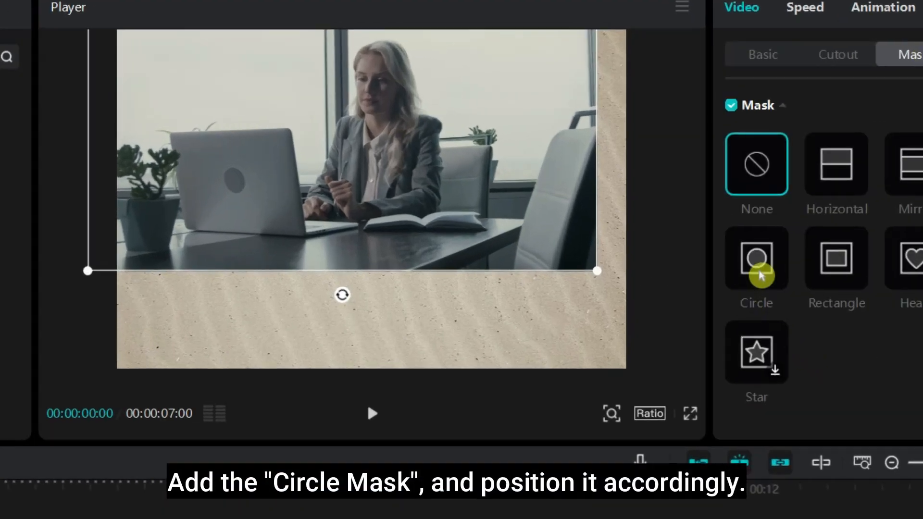
click(757, 259)
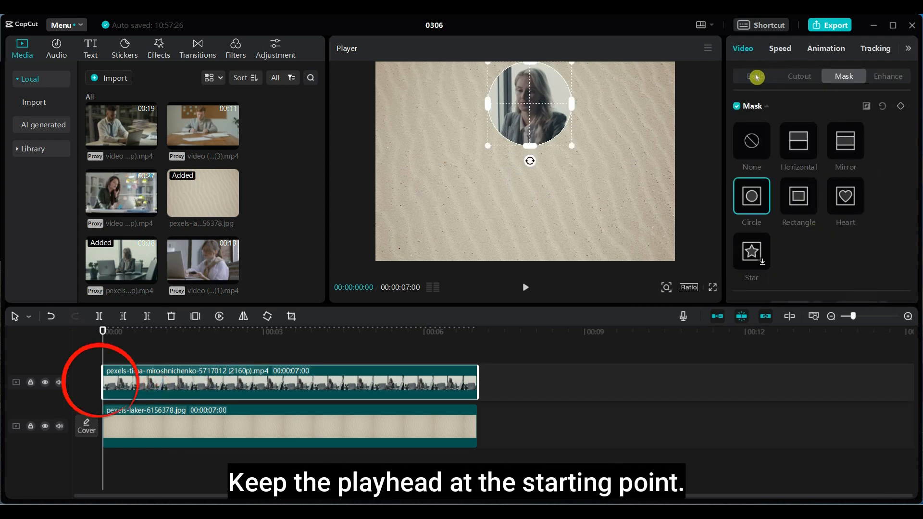
In Basic settings, set the circle video's opacity to 0% for the starting keyframe
click(756, 76)
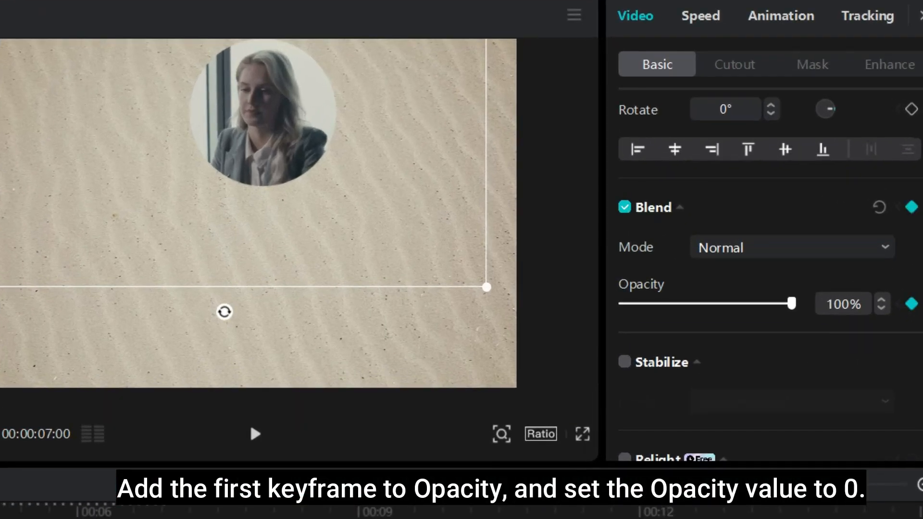
drag(793, 302, 622, 303)
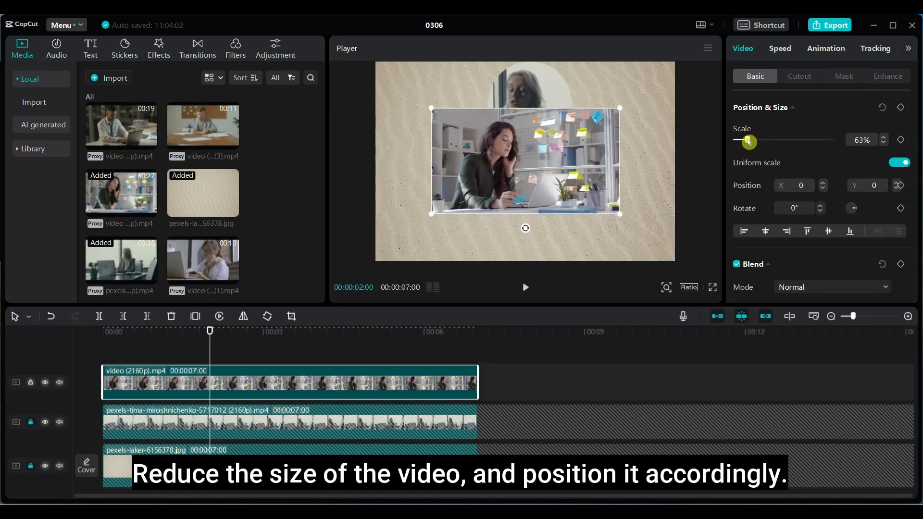
Shrink the phone-call video to about 60% scale
drag(748, 141, 743, 141)
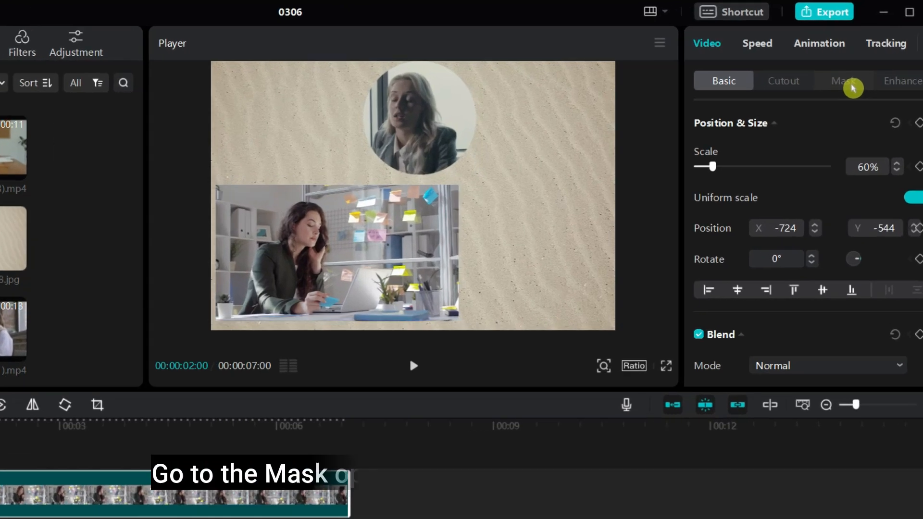
Apply a Rectangle mask rotated 45° into a diamond and move it left of centre
click(843, 81)
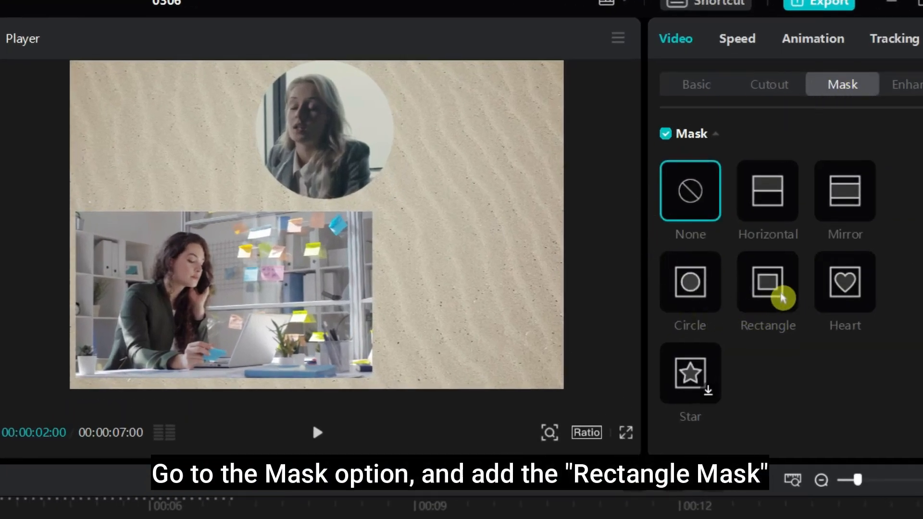
click(767, 282)
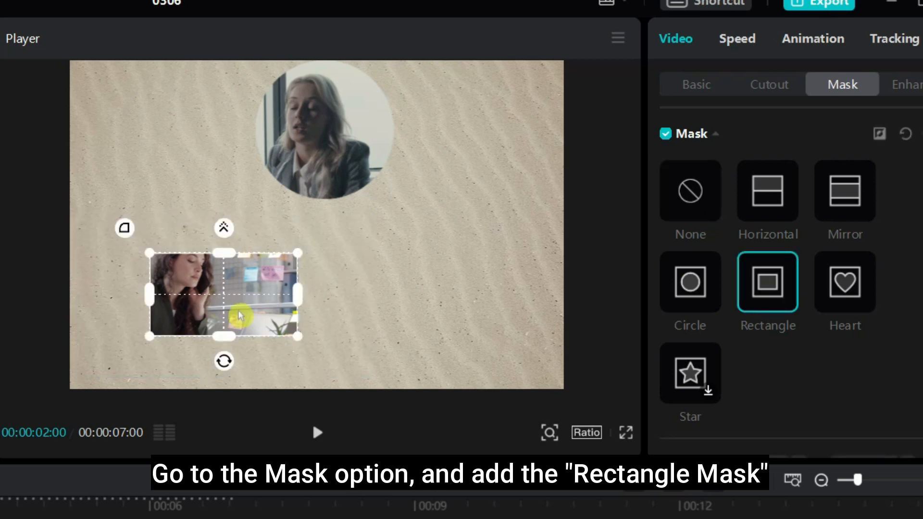
drag(239, 313, 208, 296)
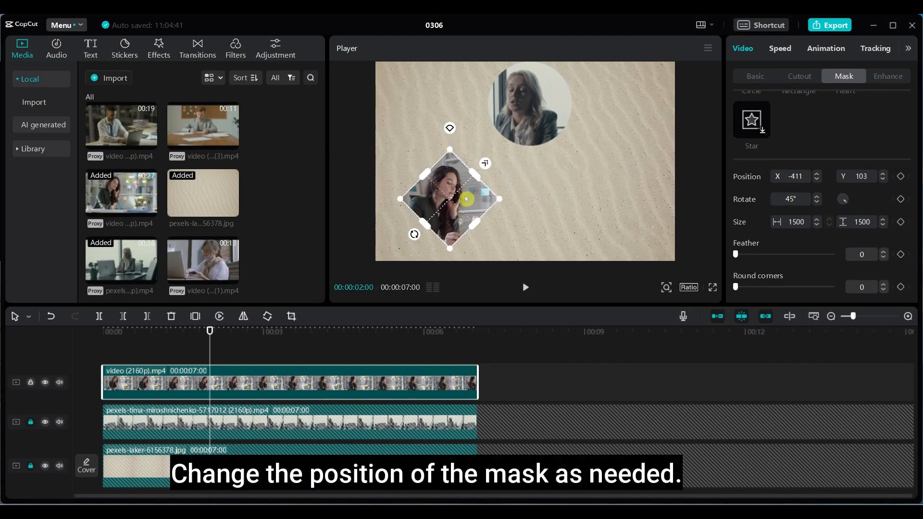
drag(463, 199, 462, 204)
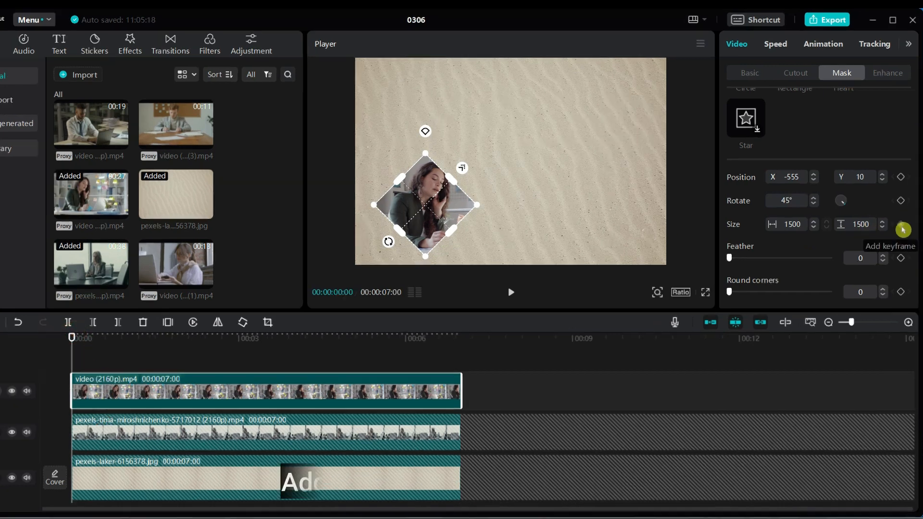
Keyframe the diamond mask size from 1 at the start to 1425 at two seconds
click(903, 230)
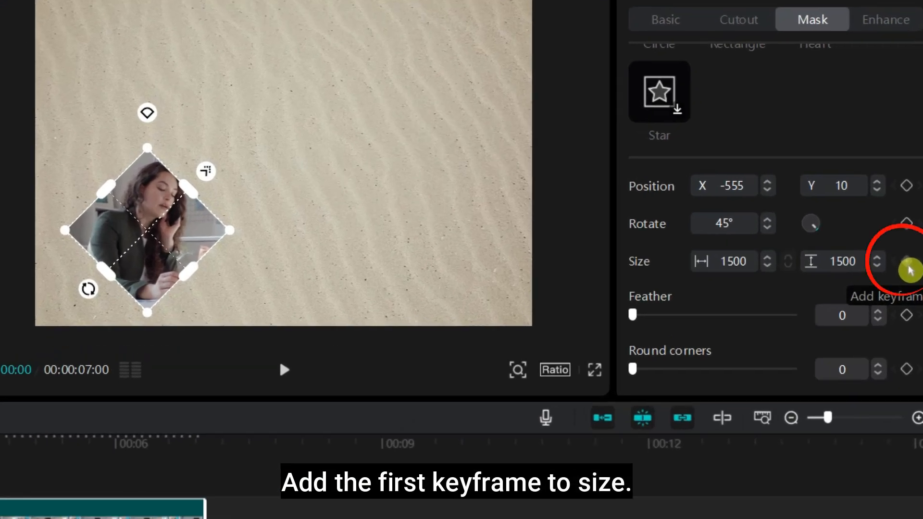
click(909, 261)
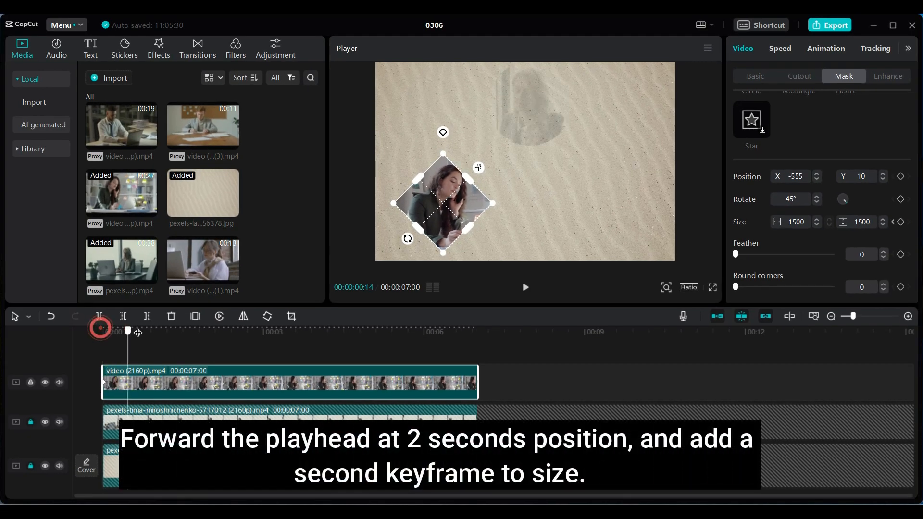
drag(128, 329, 210, 330)
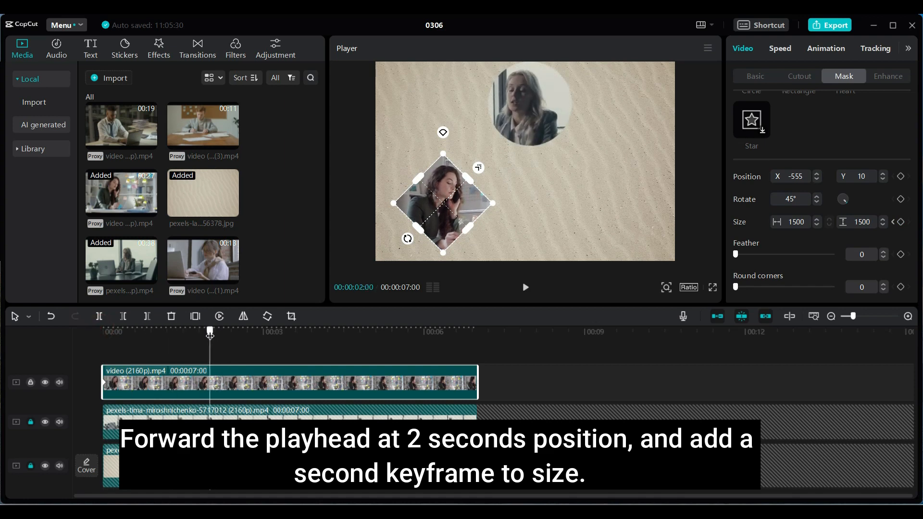
mouse_move(900, 222)
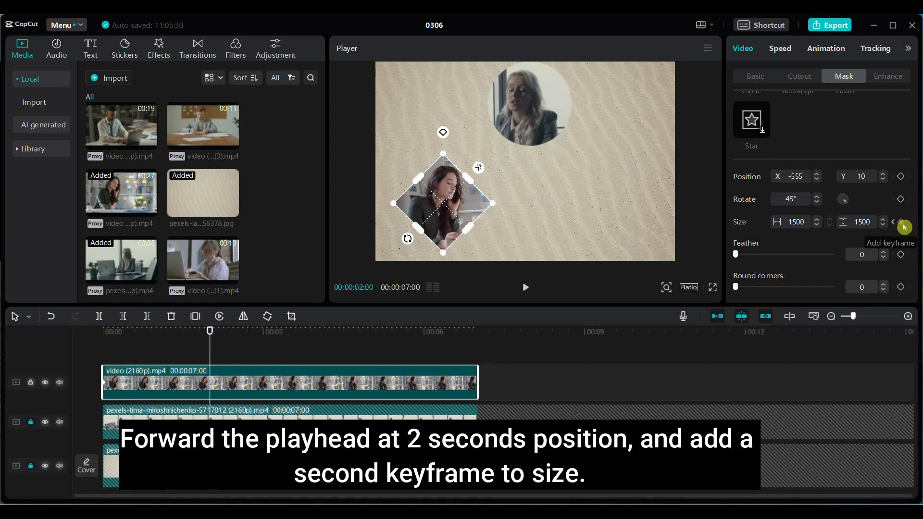
click(901, 222)
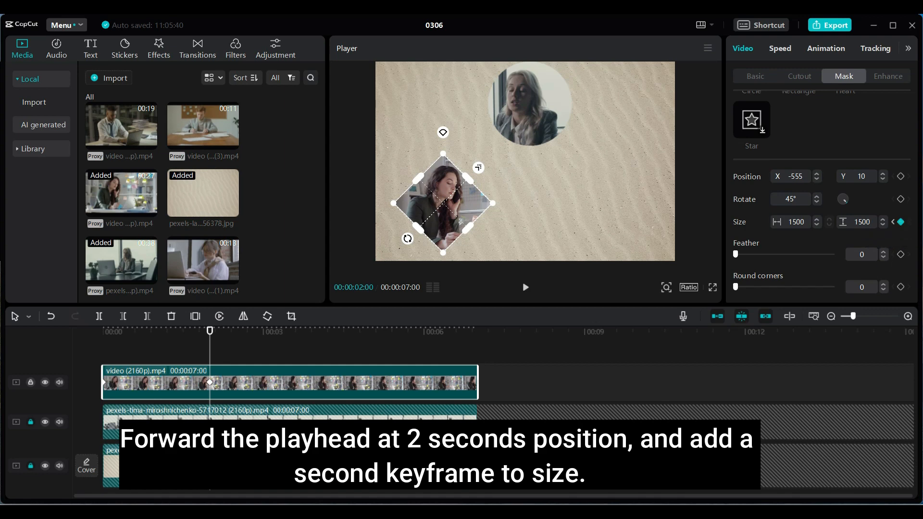
click(208, 328)
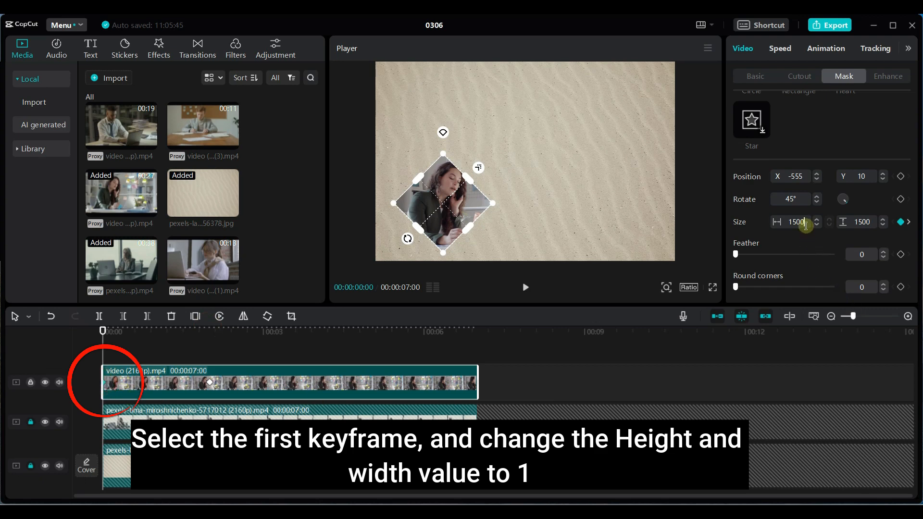
text(1)
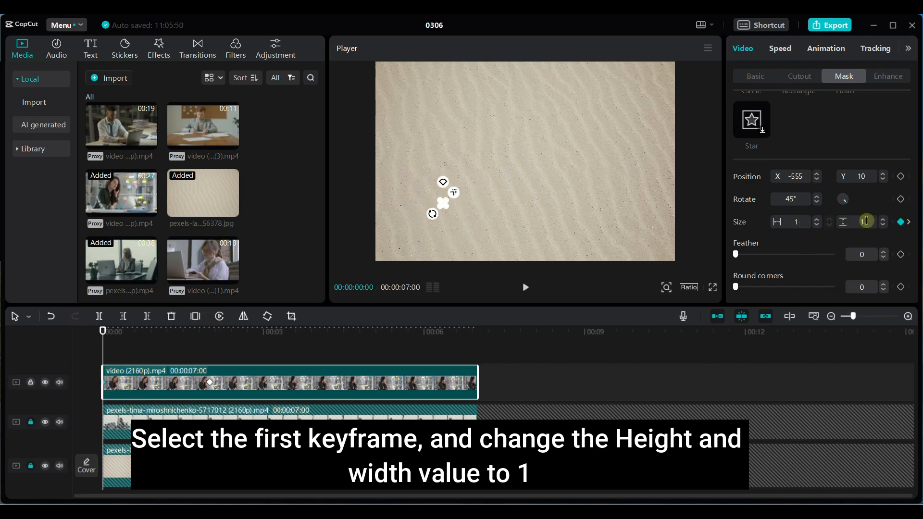
text(1425)
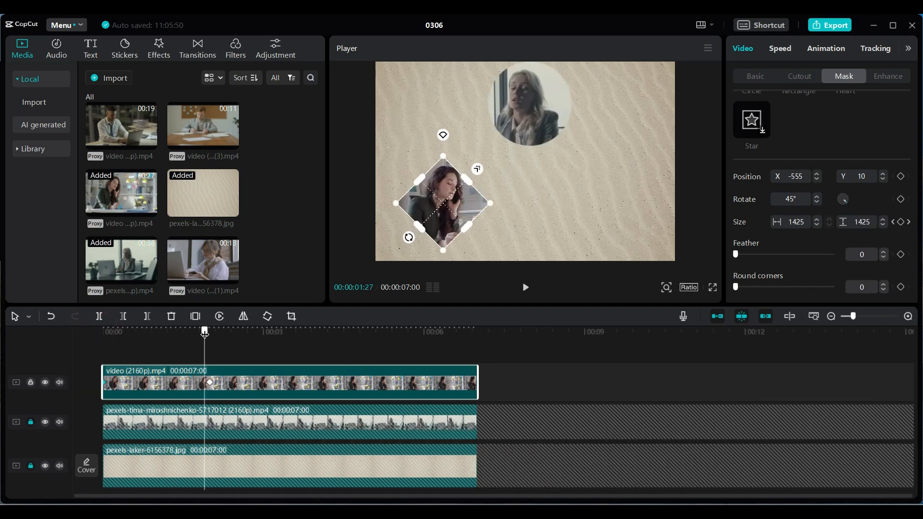
click(756, 76)
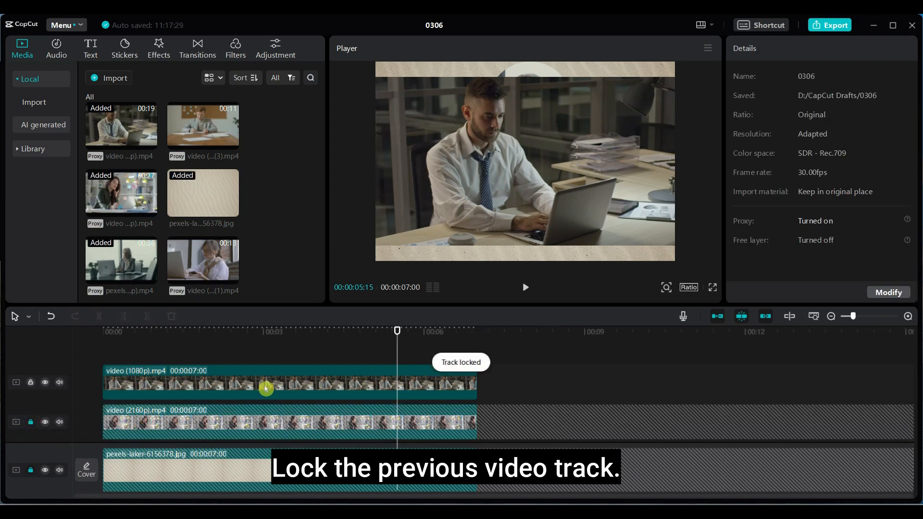
Select the laptop clip and enlarge it to about 58% scale
click(265, 383)
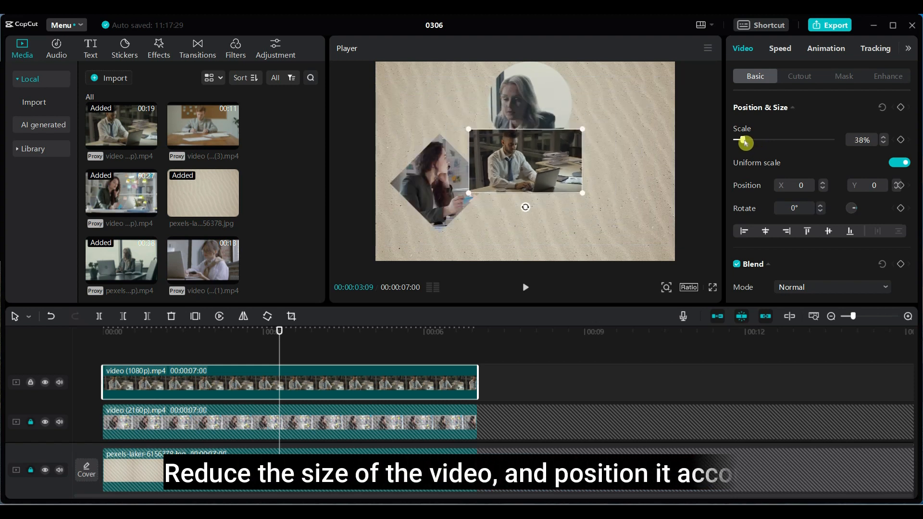
drag(743, 141, 749, 141)
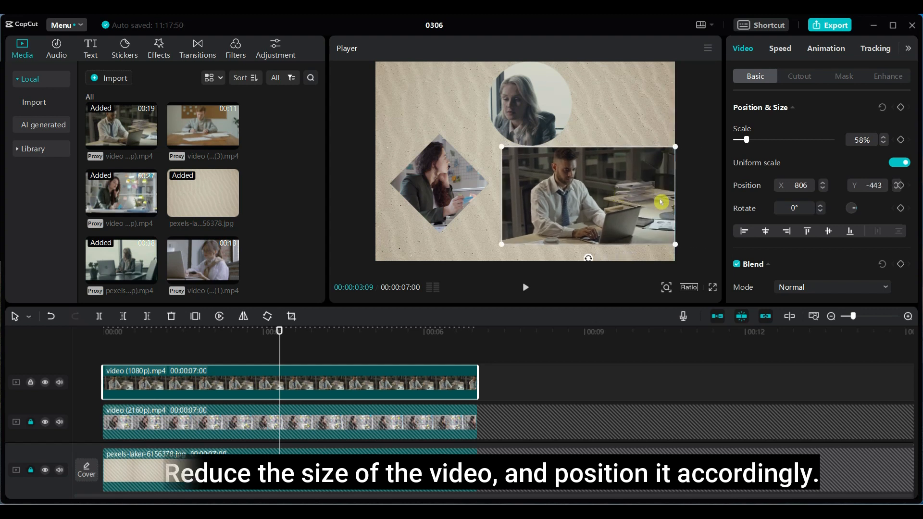
click(843, 76)
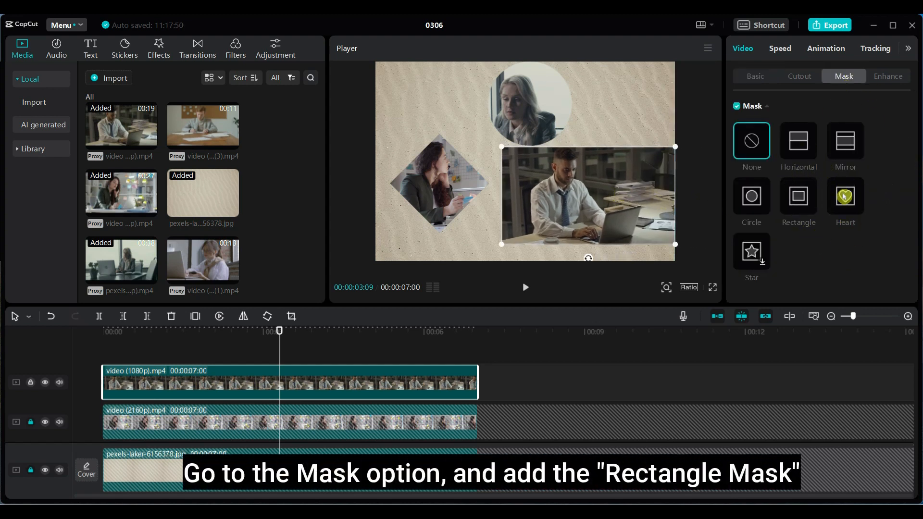
Apply a Rectangle mask to the laptop video sized 780 by 780 as a diamond
click(798, 197)
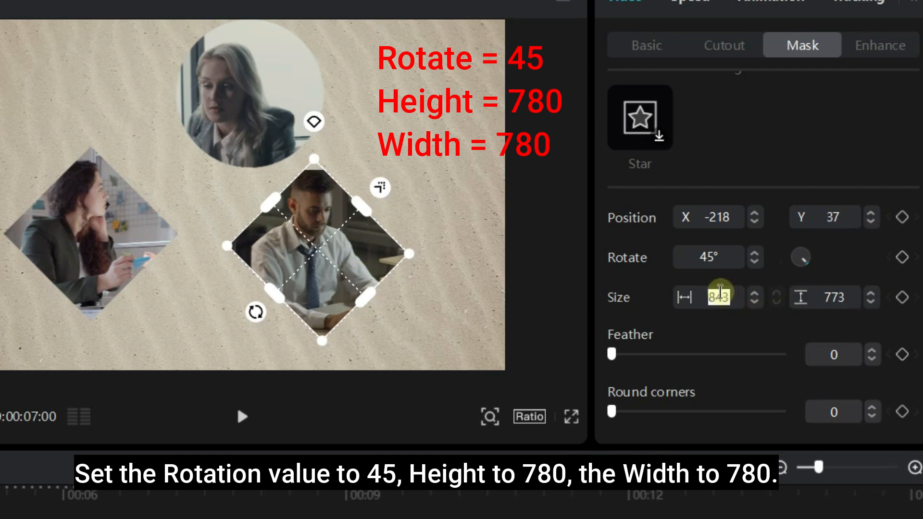
text(780)
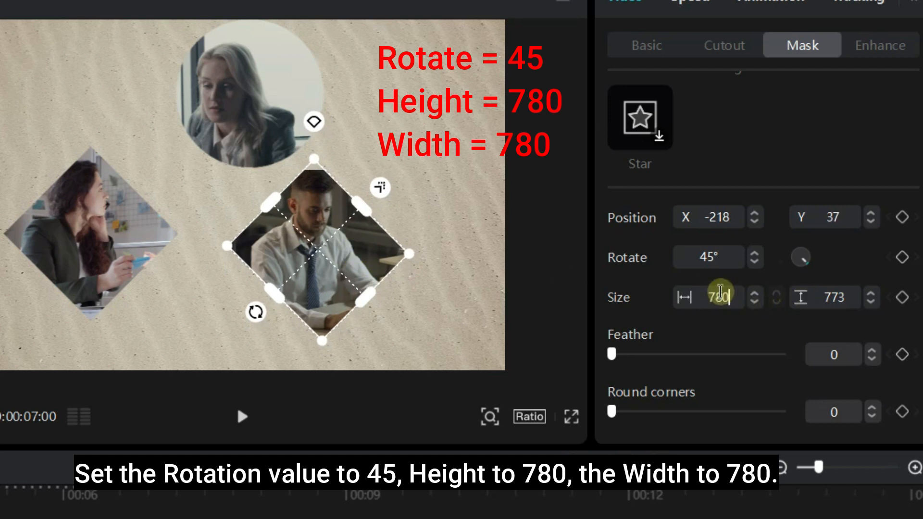
text(9999)
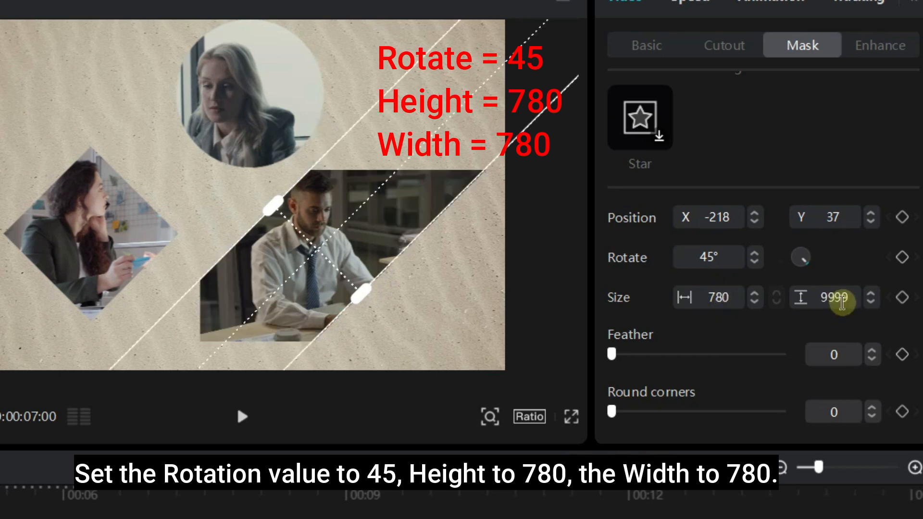
text(780)
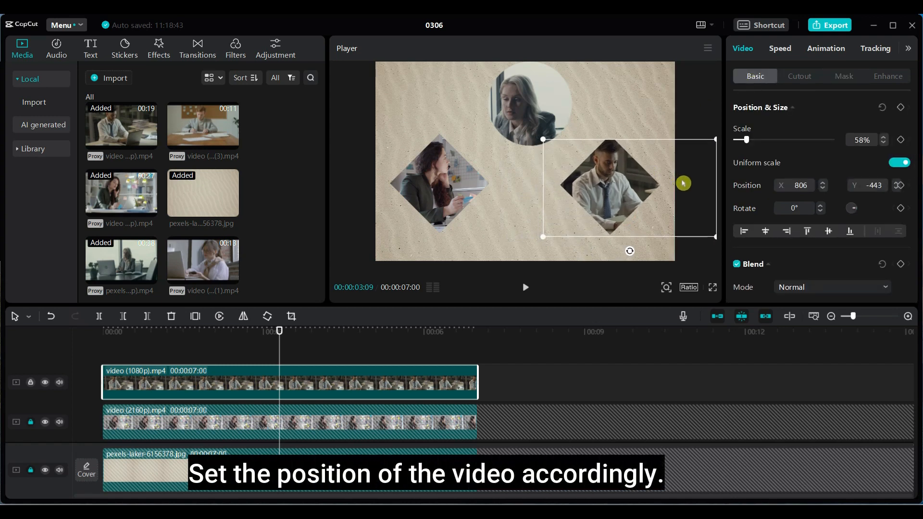
click(843, 76)
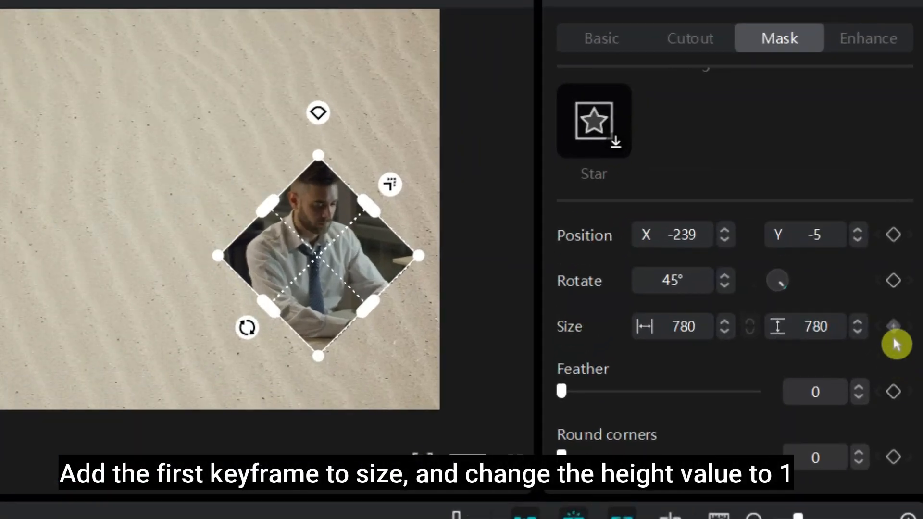
Keyframe the laptop mask height from 1 at the start to 780 at two seconds
click(893, 327)
text(1)
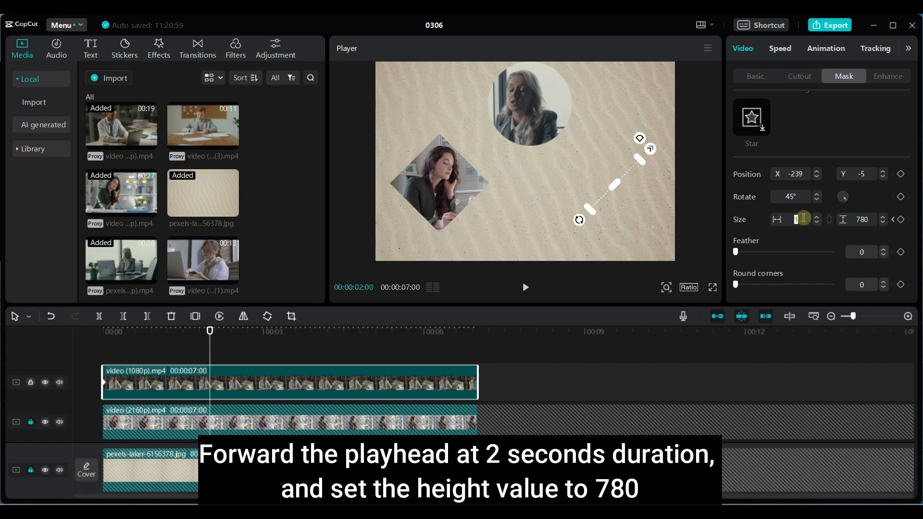
text(780)
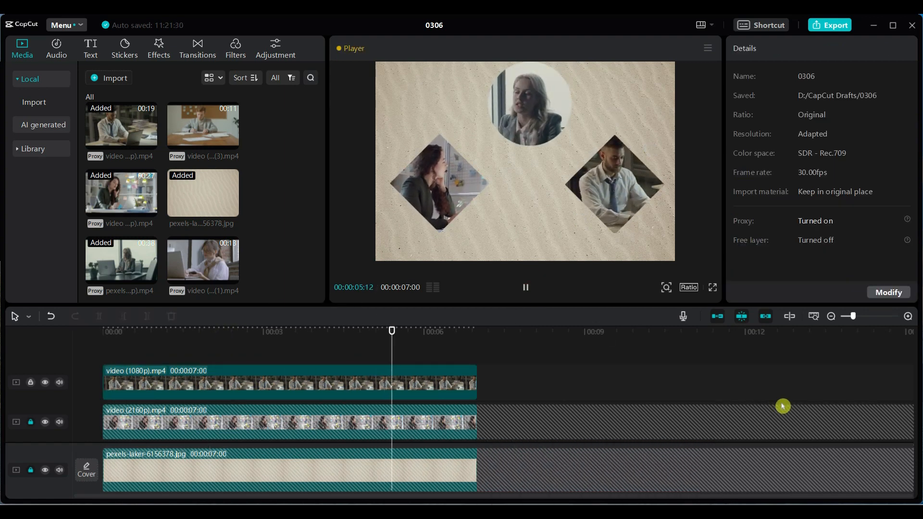
Add a CEO text title in ZY Fervent font and pick its colour
click(91, 48)
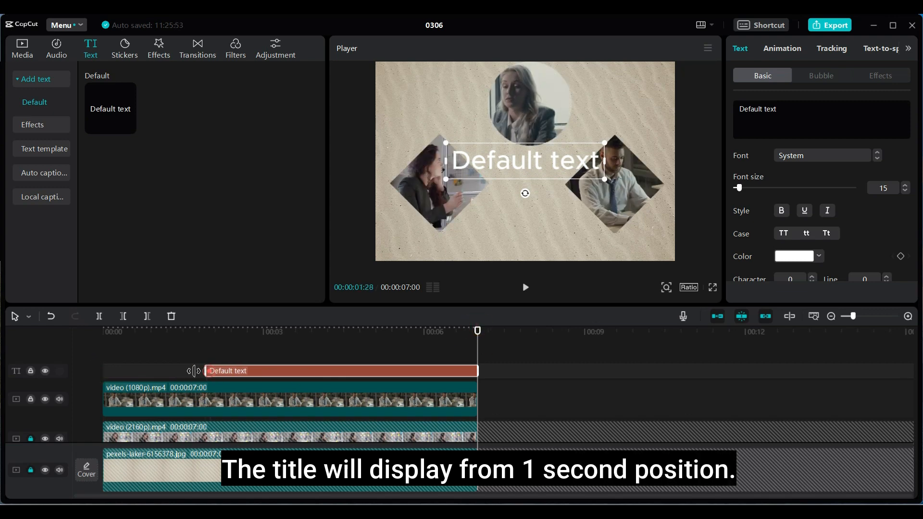
click(821, 155)
text(CEO)
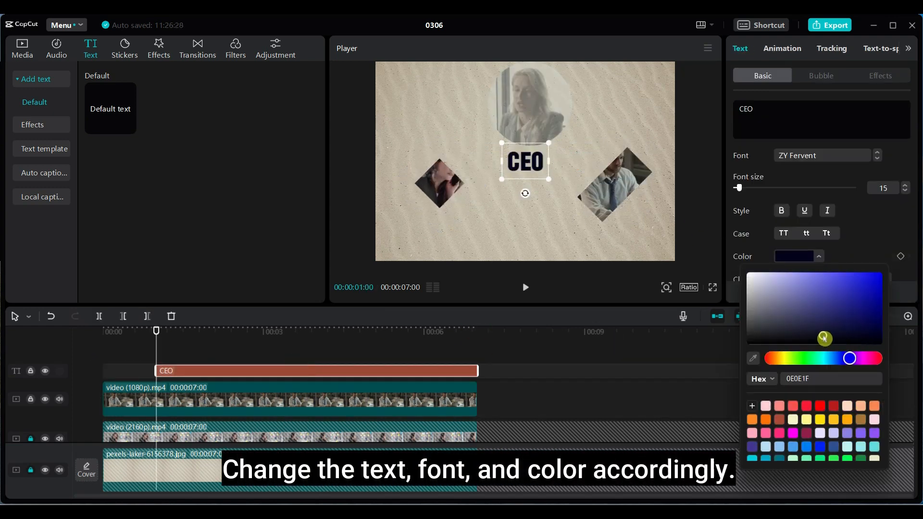
click(799, 323)
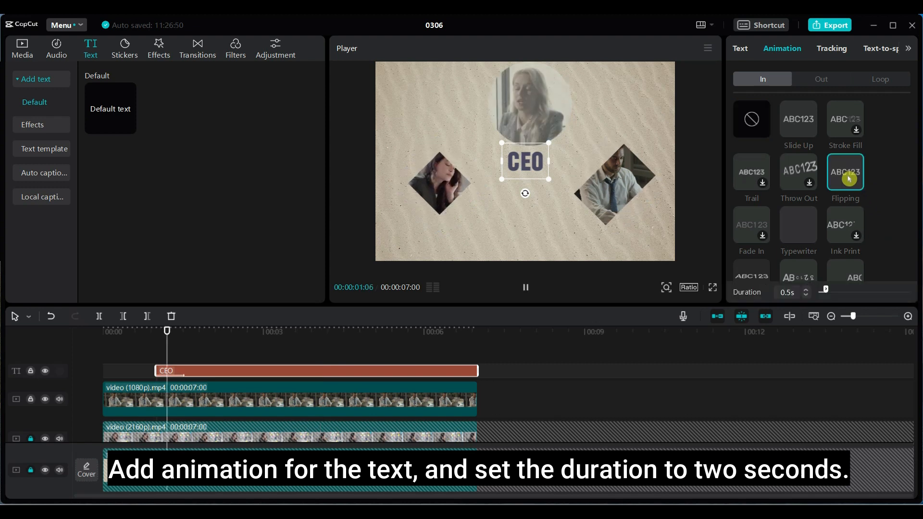
Set the CEO title's Flipping in-animation to 1.3 s and retitle the duplicated copy ACCOUNTS
drag(823, 290, 835, 289)
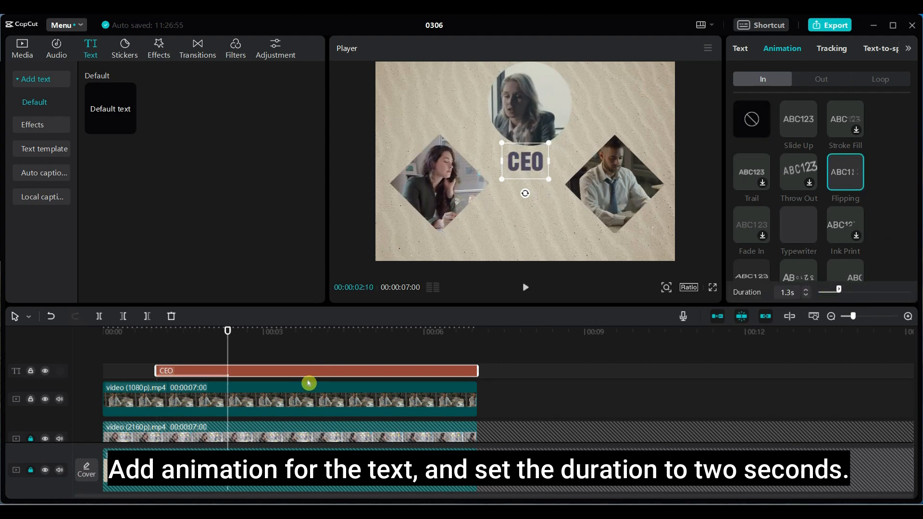
drag(837, 290, 849, 290)
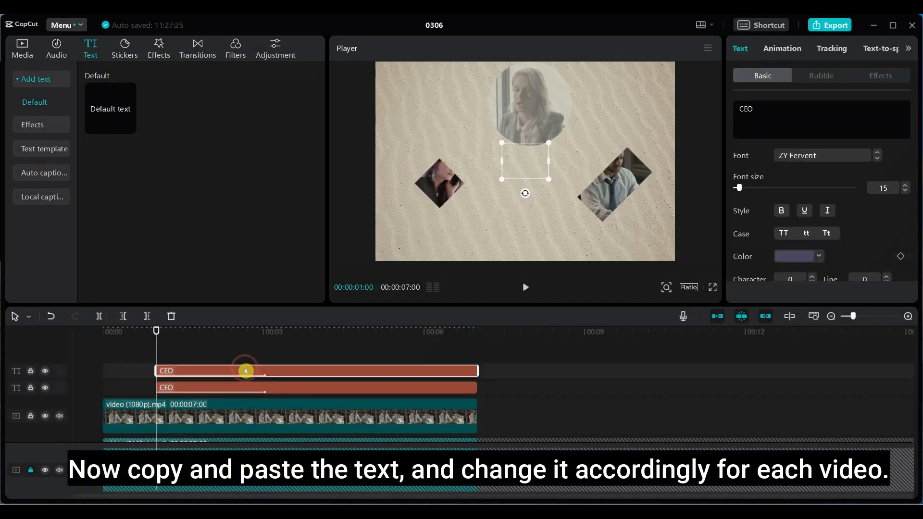
text(ACCOUNTS)
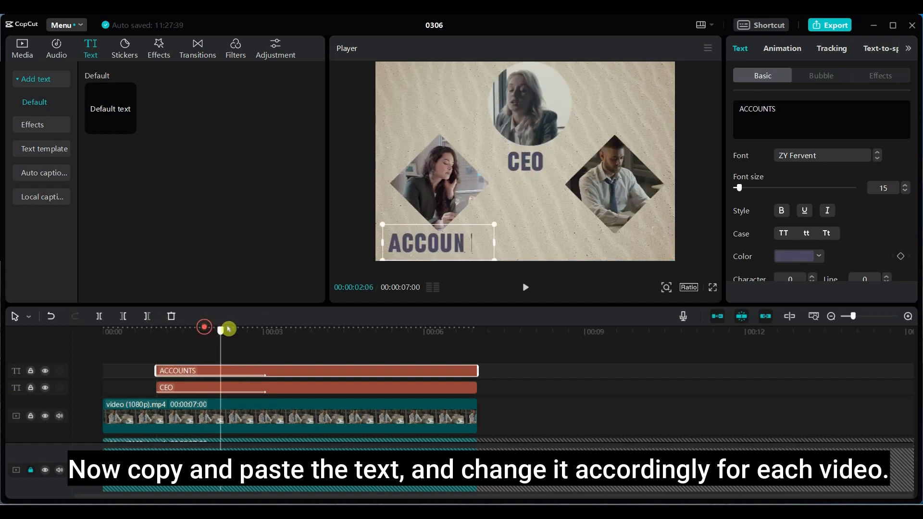